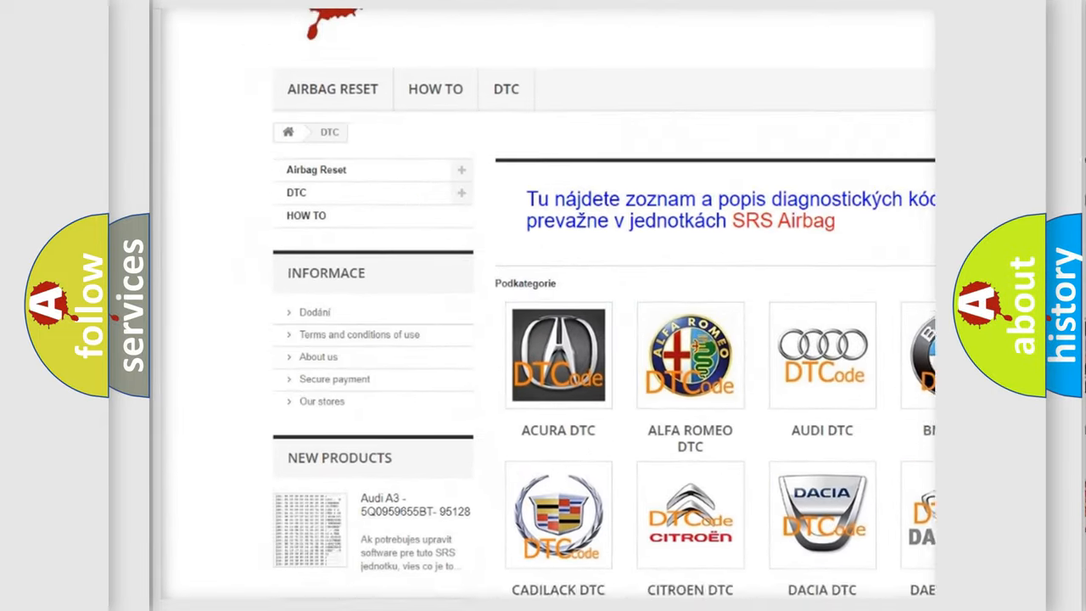
{"action": "scroll", "scroll_direction": "down", "scroll_amount": 3}
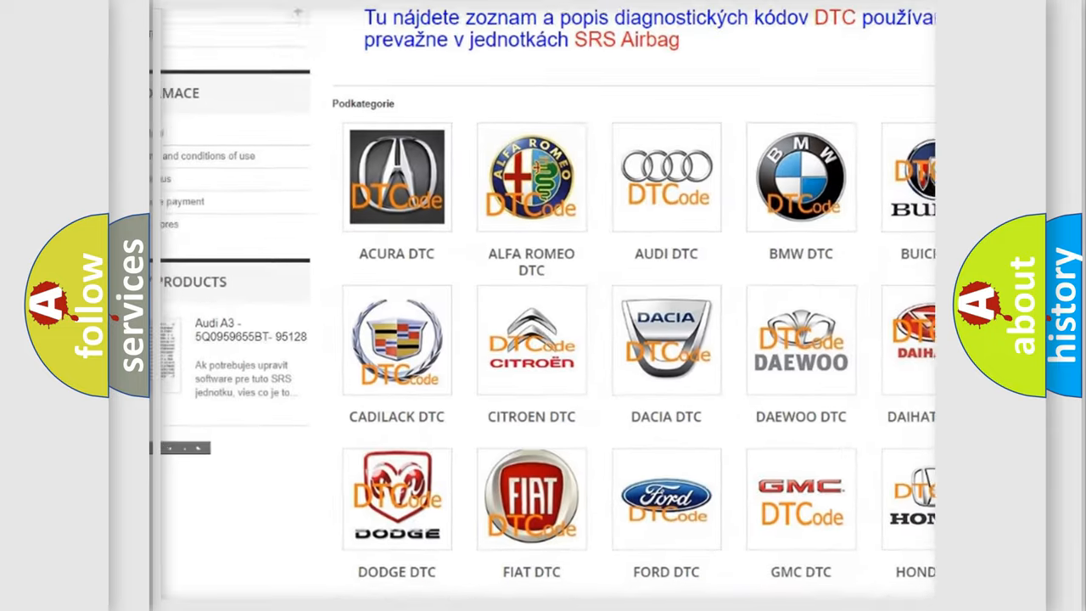
{"action": "scroll", "scroll_direction": "down", "scroll_amount": 3}
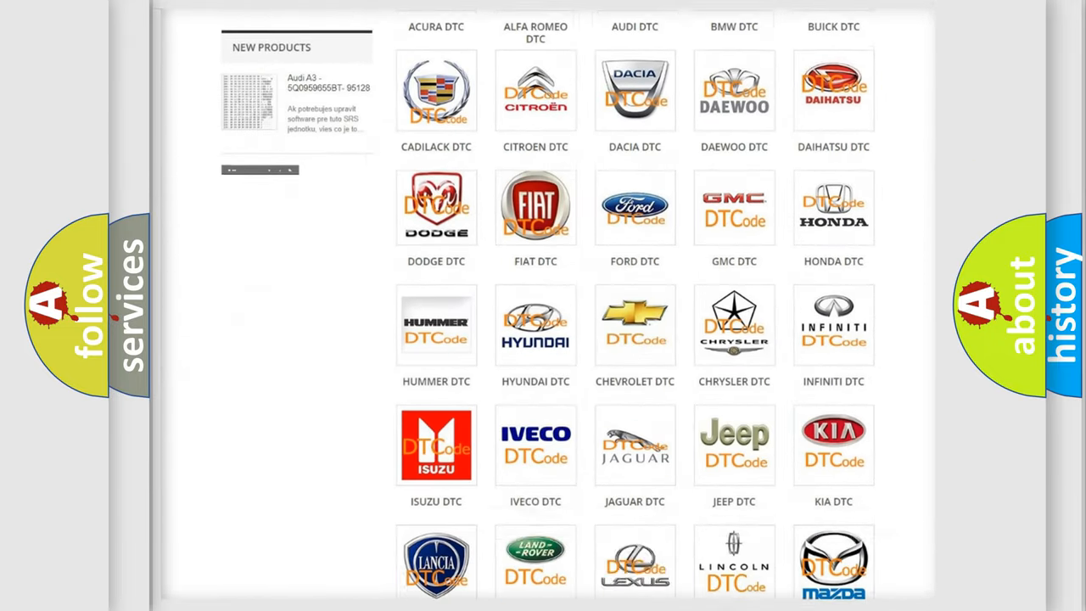
{"action": "scroll", "scroll_direction": "down", "scroll_amount": 3}
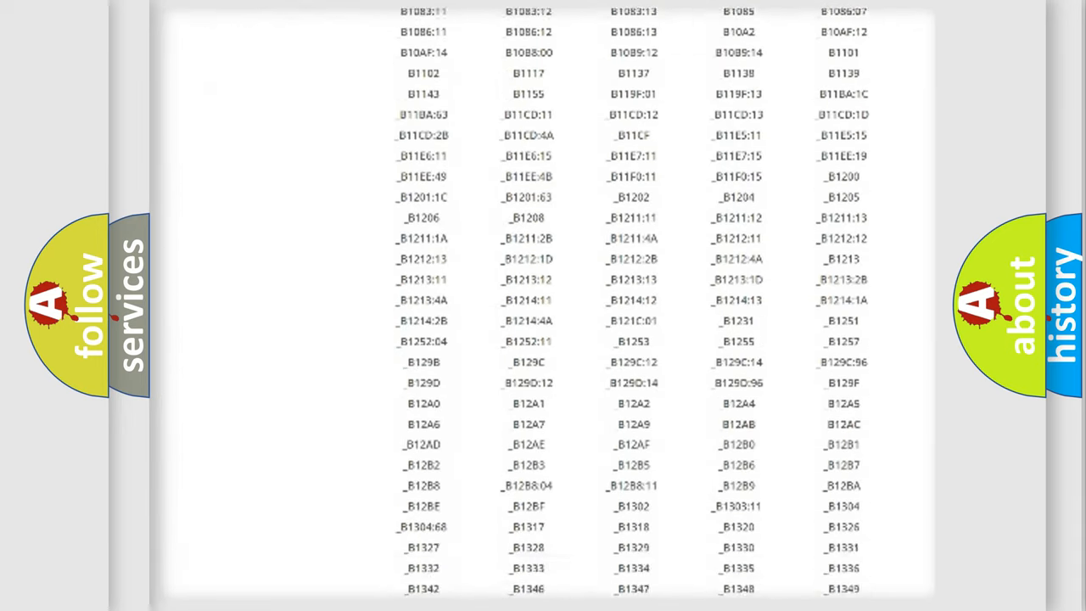
{"action": "scroll", "scroll_direction": "down", "scroll_amount": 3}
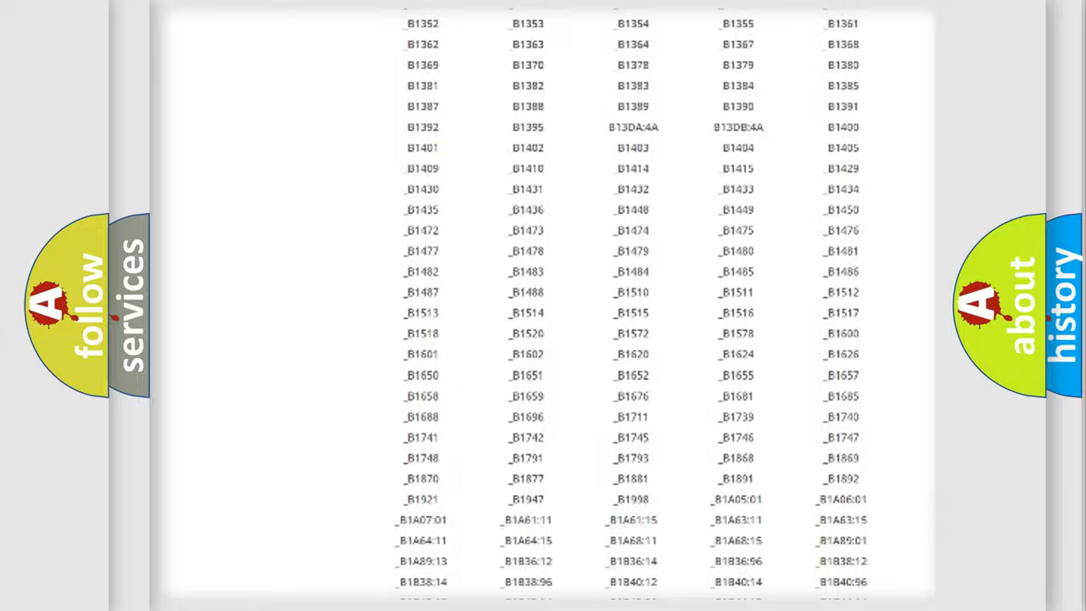